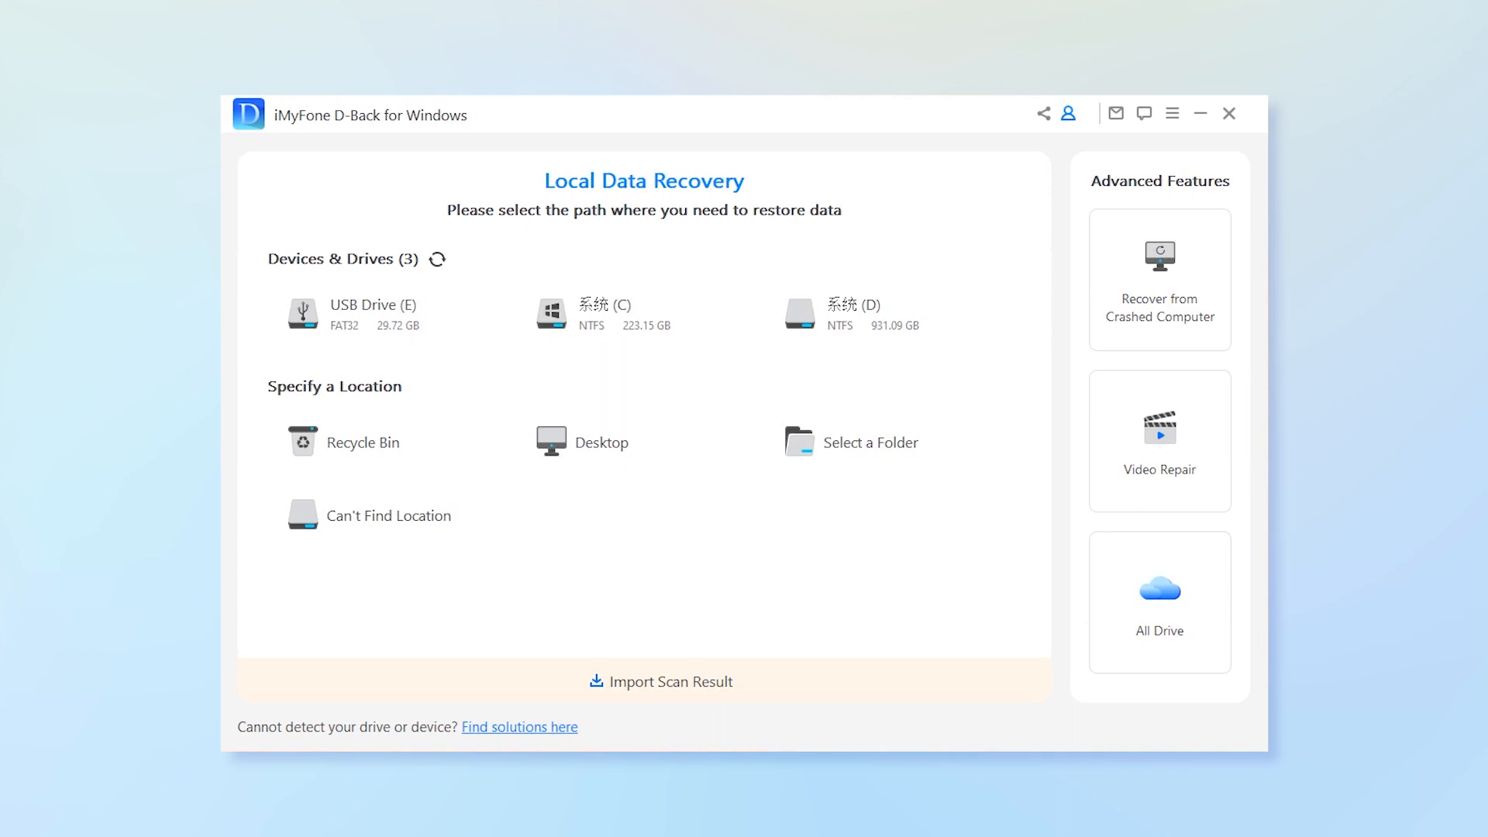
mouse_move(786, 719)
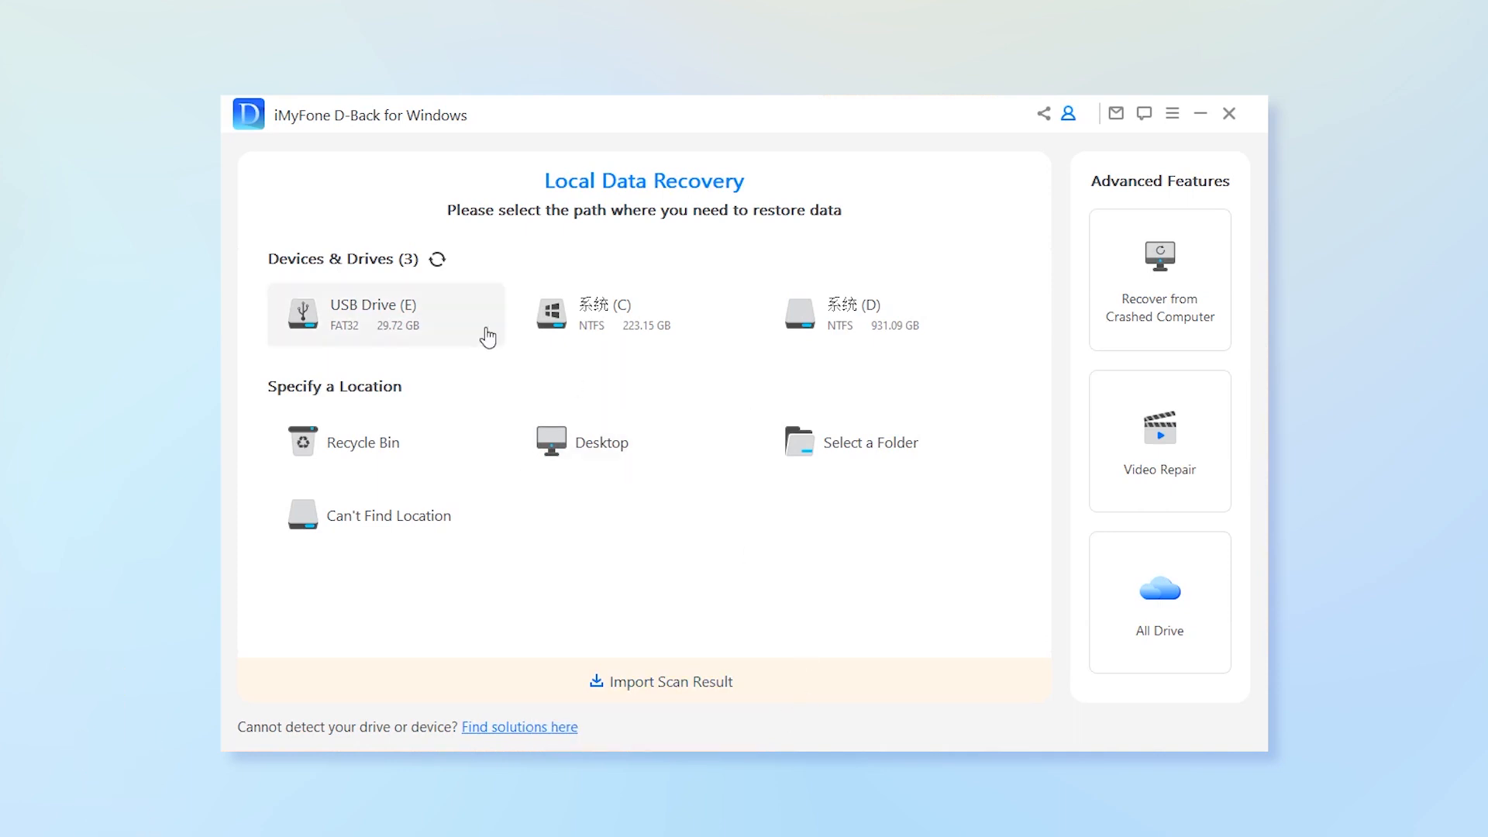
Select USB Drive (E) under Devices & Drives as the recovery location
left_click(385, 314)
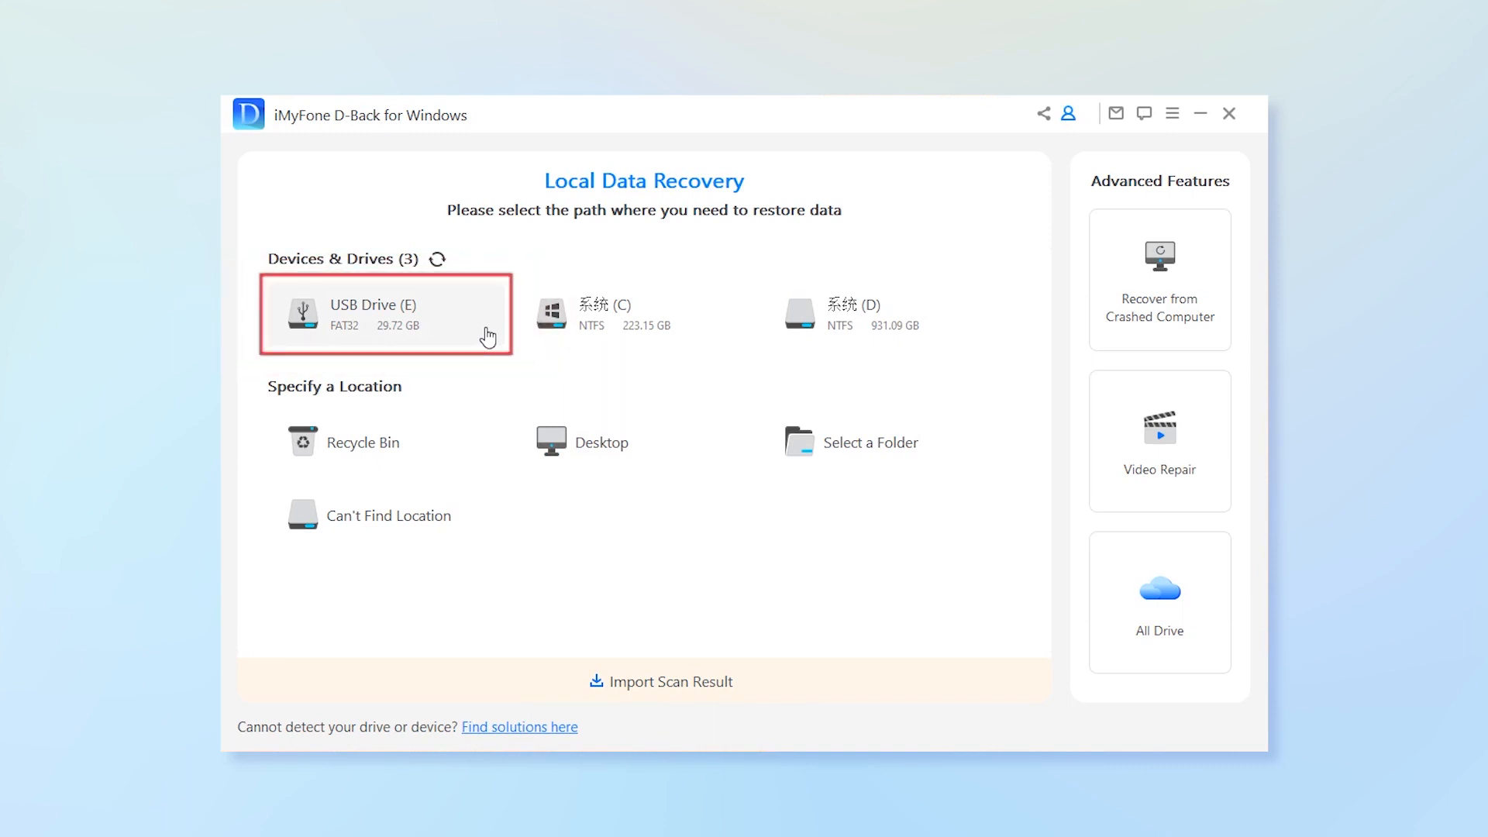
Scan USB Drive (E) until it finds 3631 files totalling 42.28 GB
left_click(385, 314)
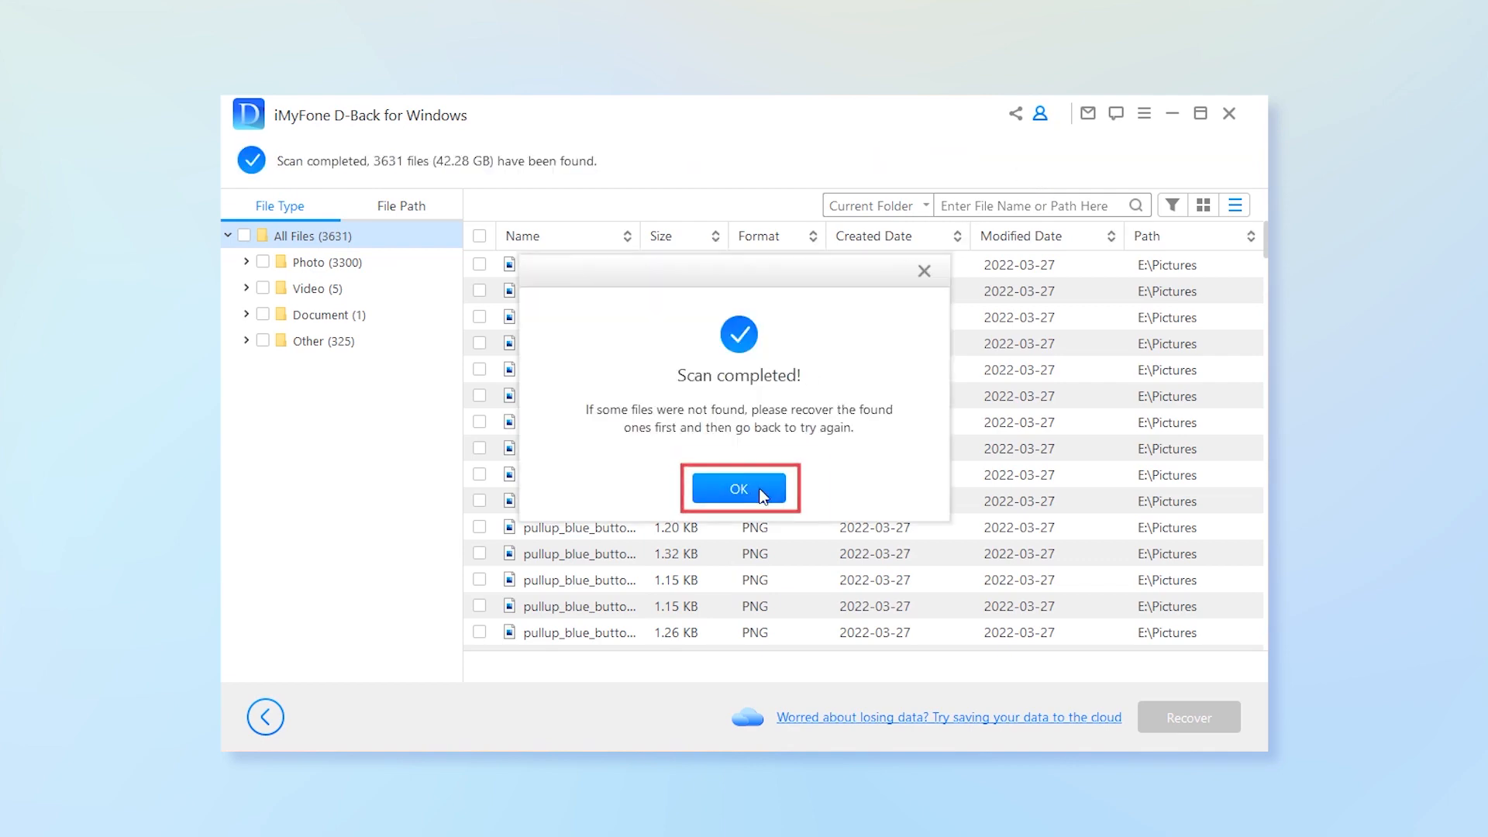
Dismiss the scan notice, preview DSC_1891.JPG, and recover it
left_click(738, 487)
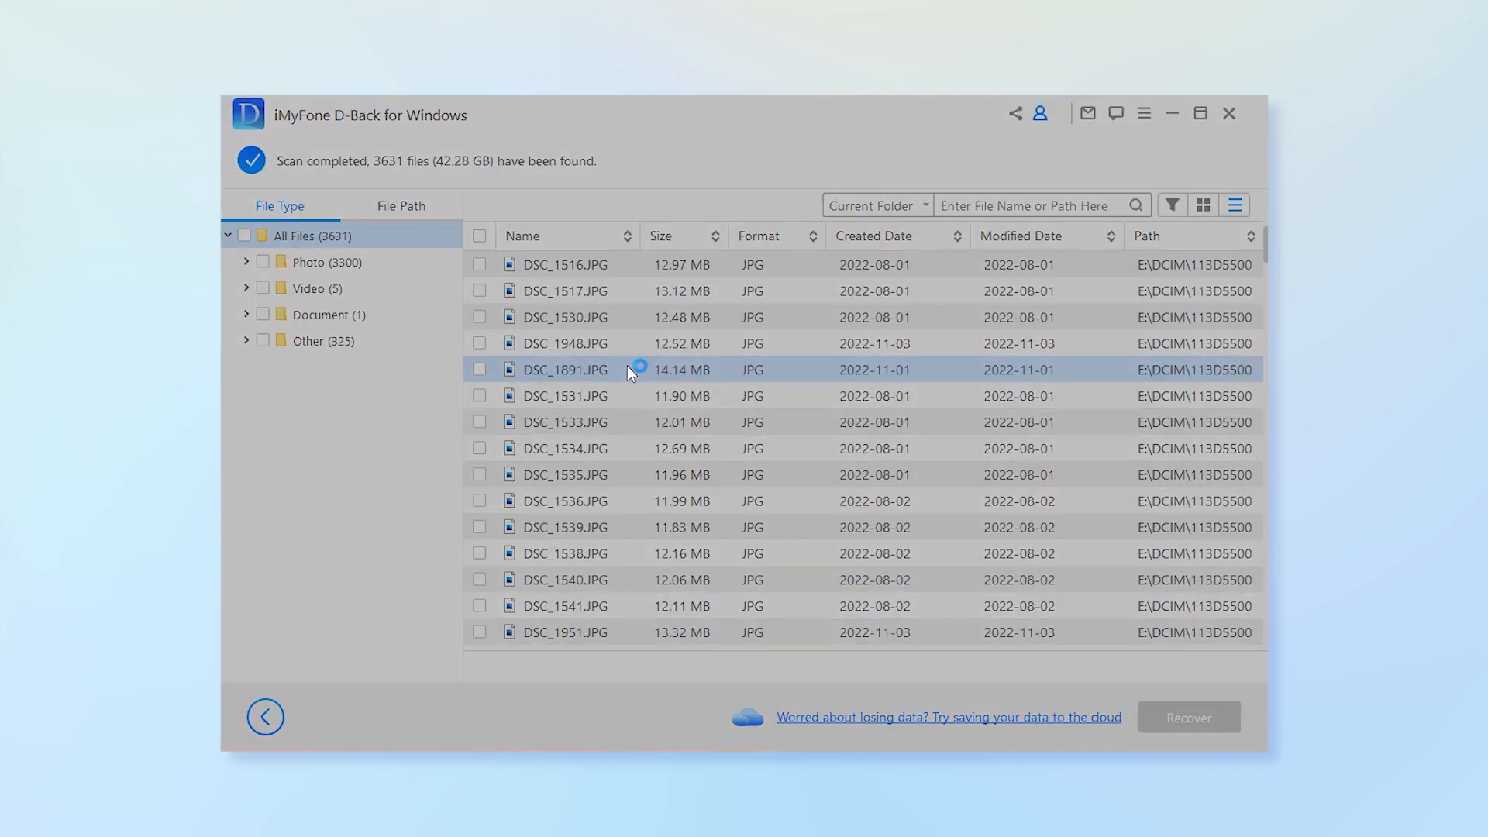
double_click(564, 369)
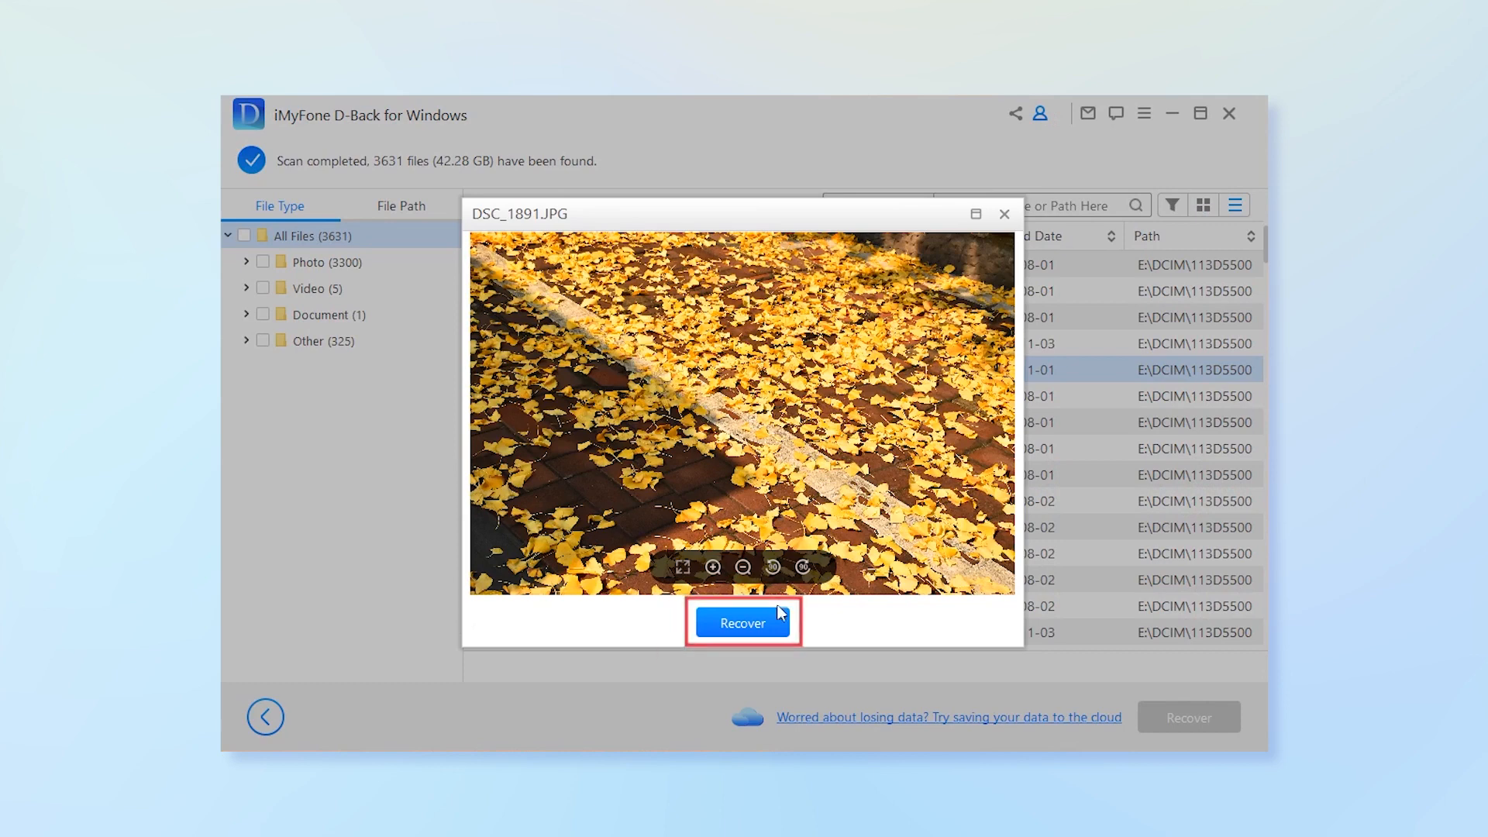
left_click(743, 622)
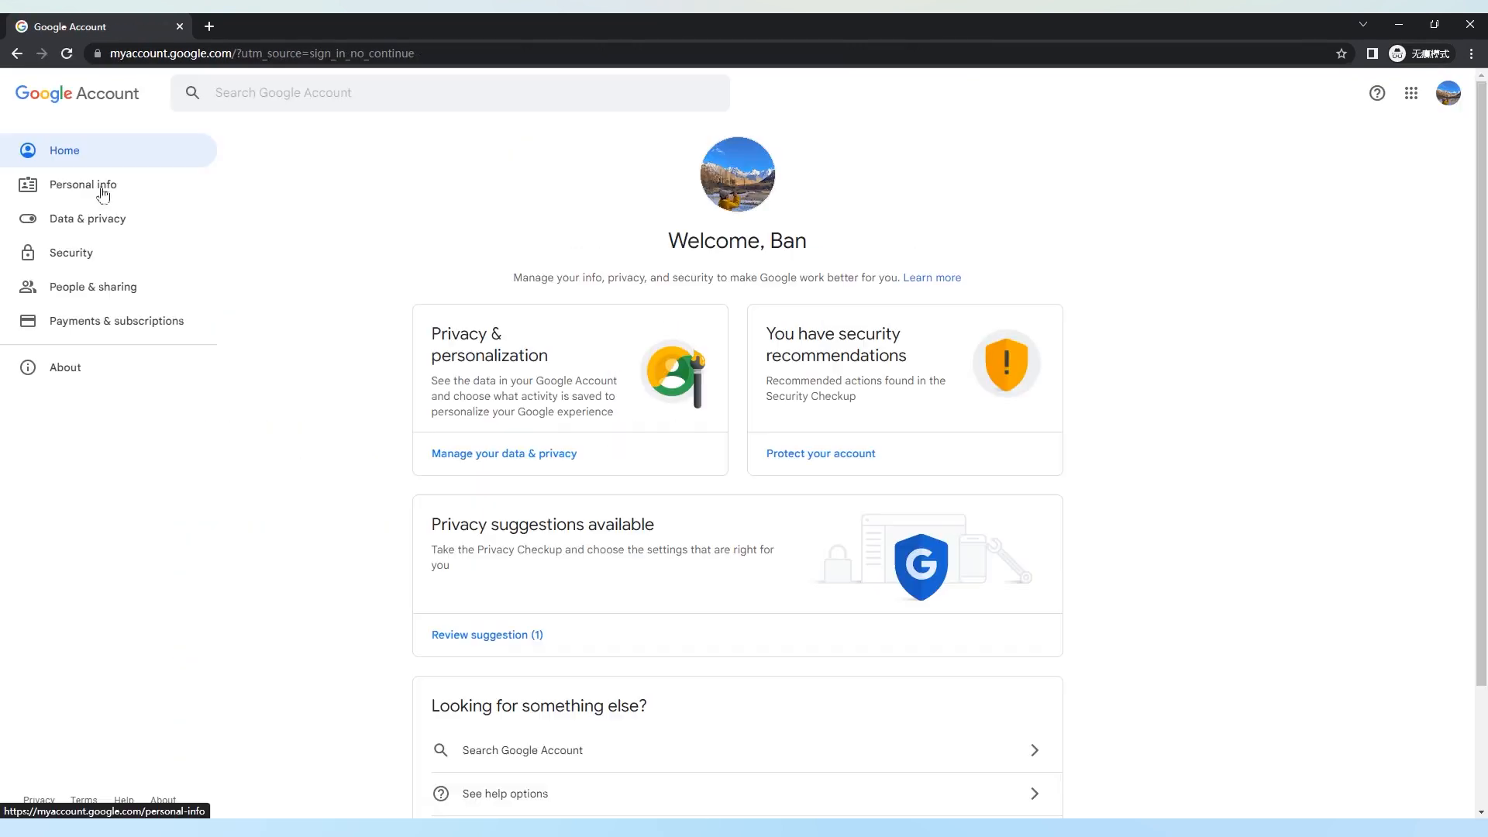
left_click(83, 184)
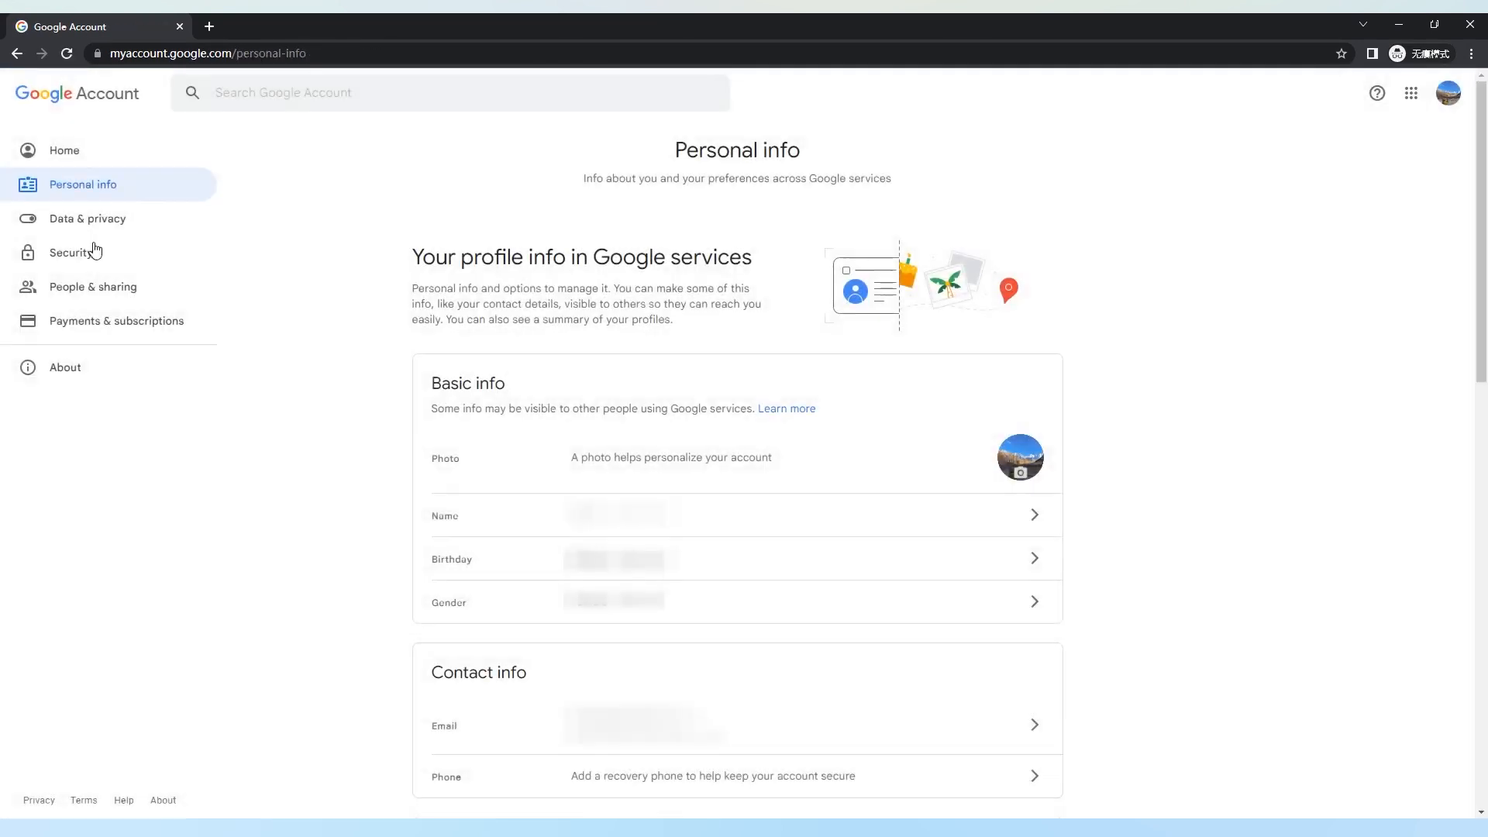
mouse_move(86, 219)
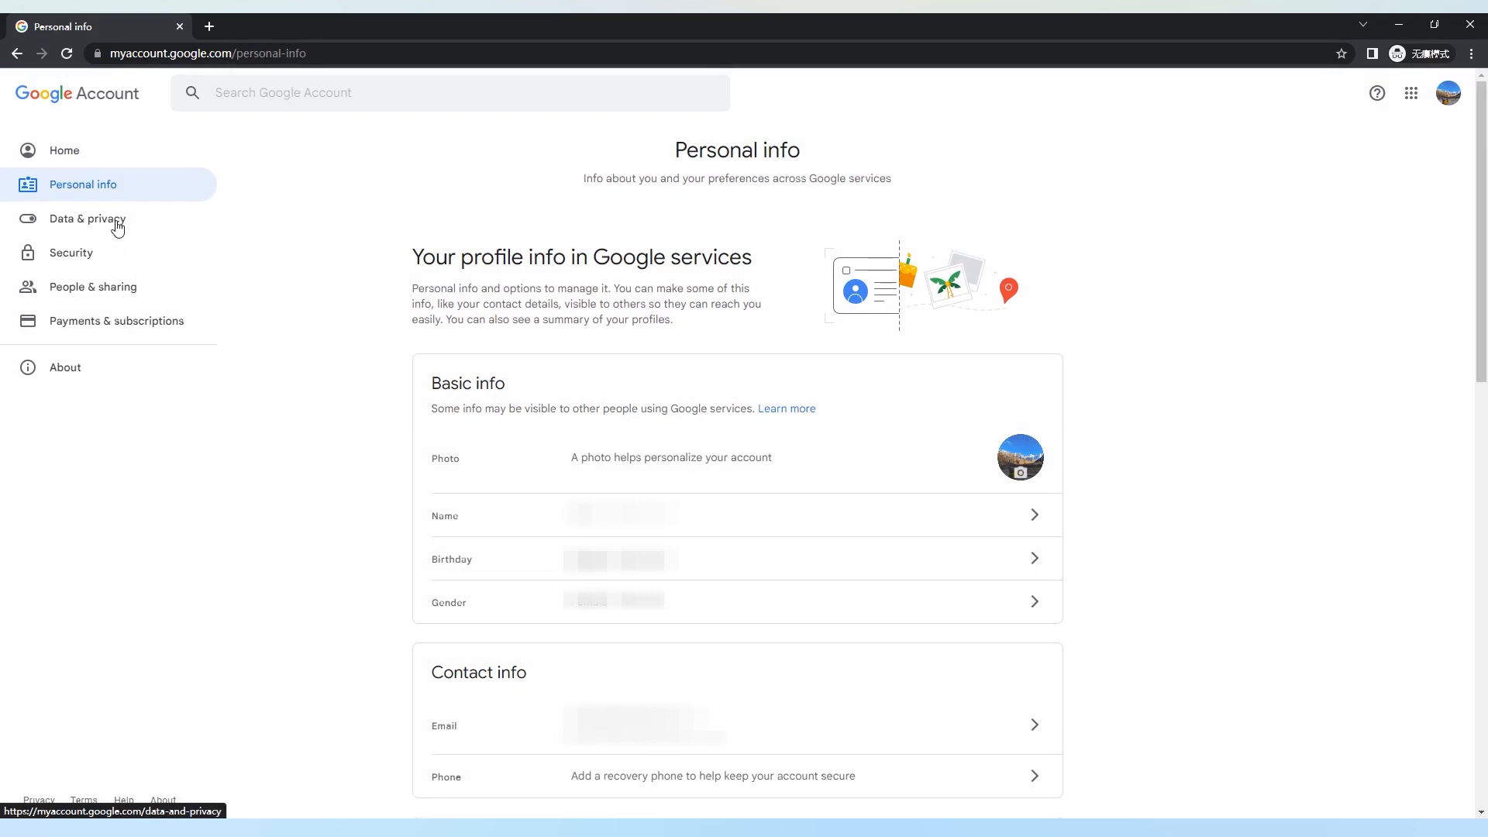
left_click(63, 150)
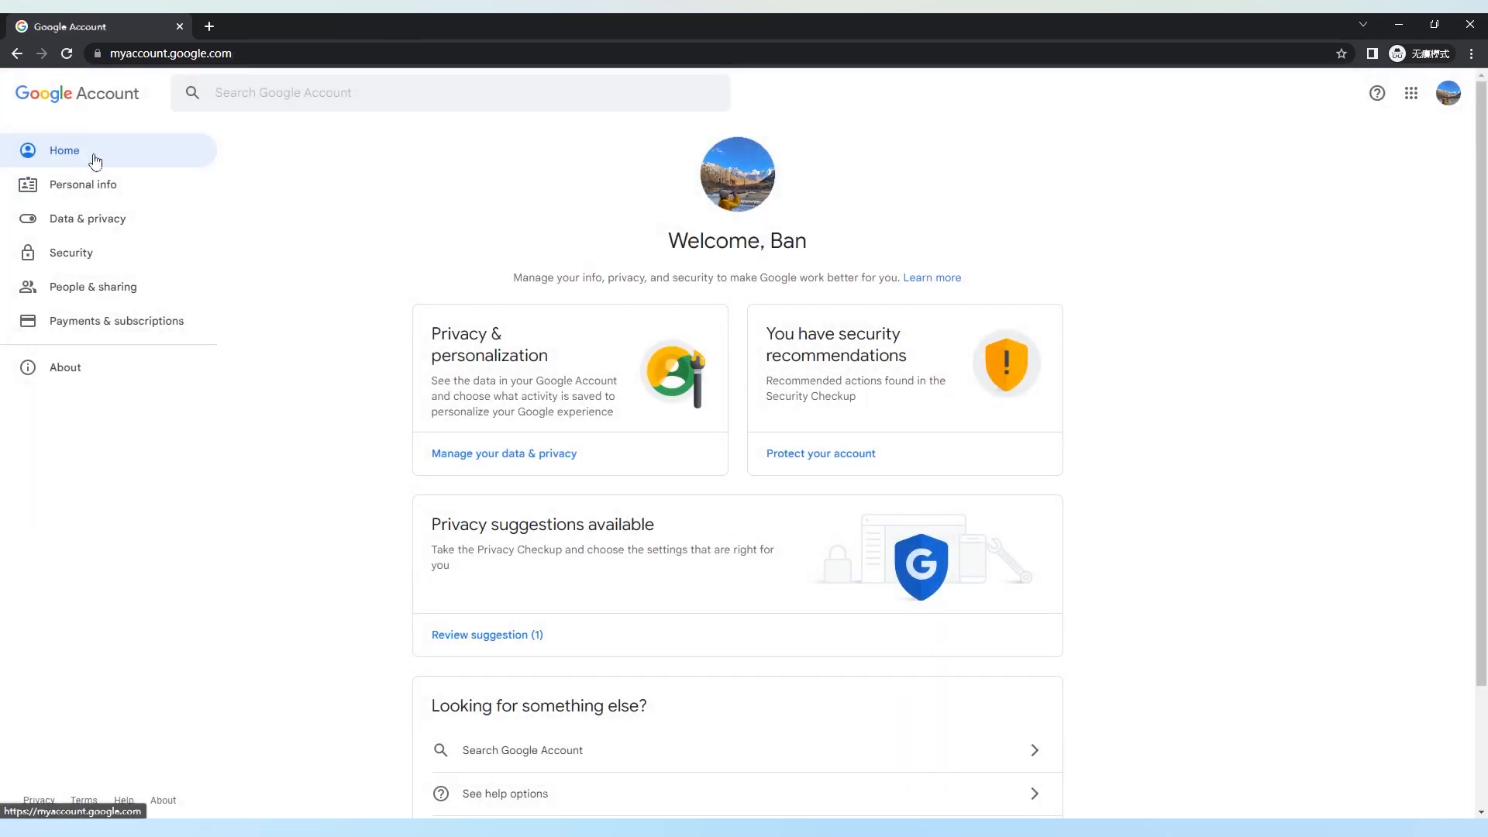